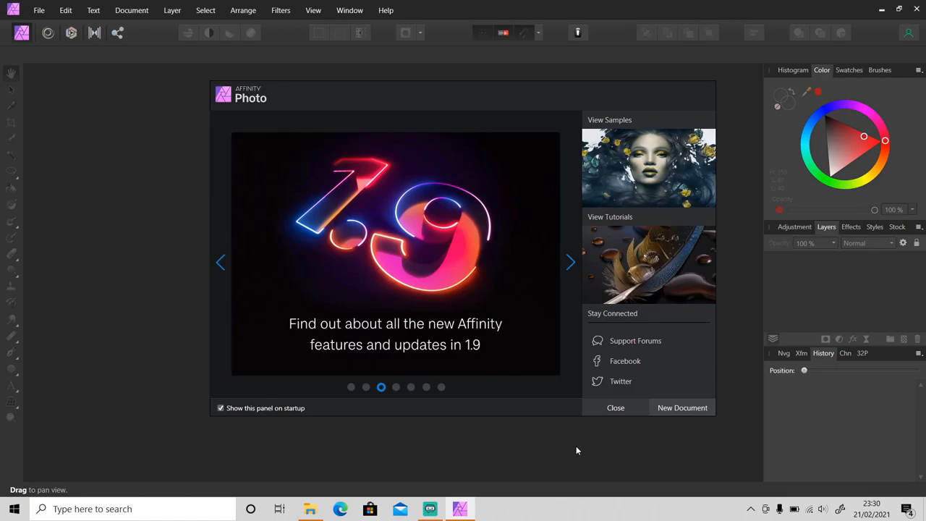
# Dismiss the welcome panel and load the untitled design file from the Downloads folder.
pyautogui.click(570, 262)
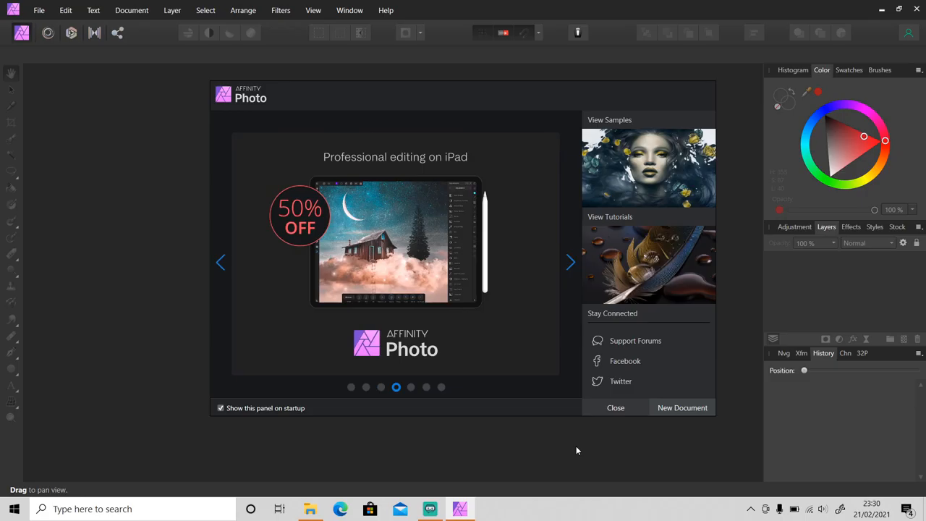
pyautogui.click(570, 262)
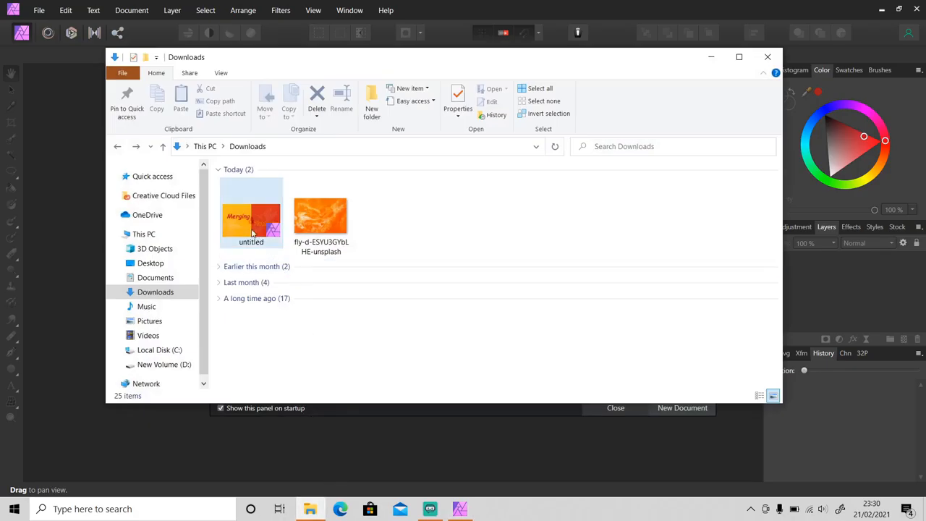
pyautogui.click(252, 214)
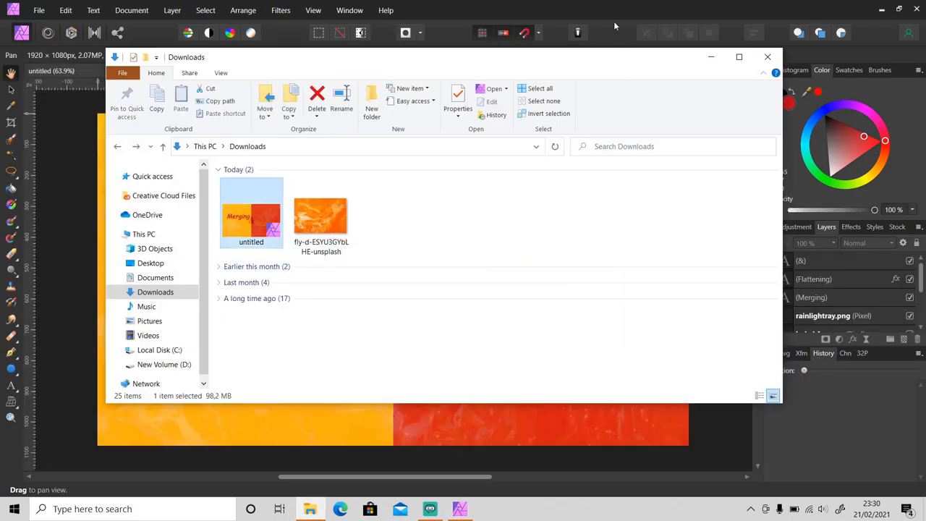
pyautogui.click(767, 56)
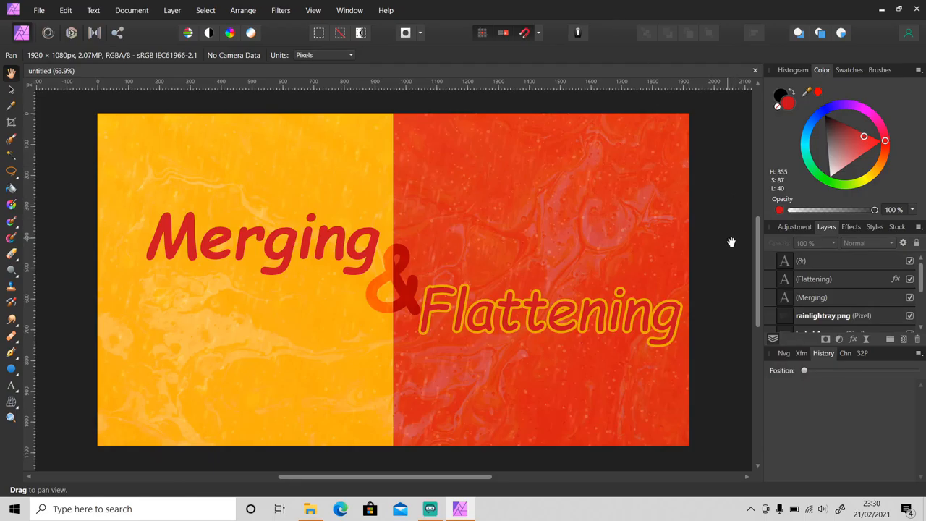
pyautogui.scroll(-3)
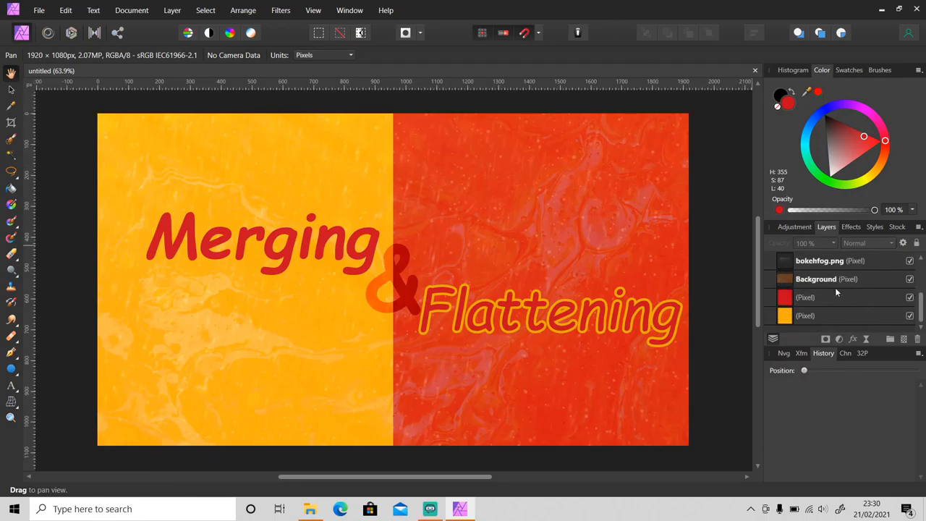
pyautogui.scroll(-3)
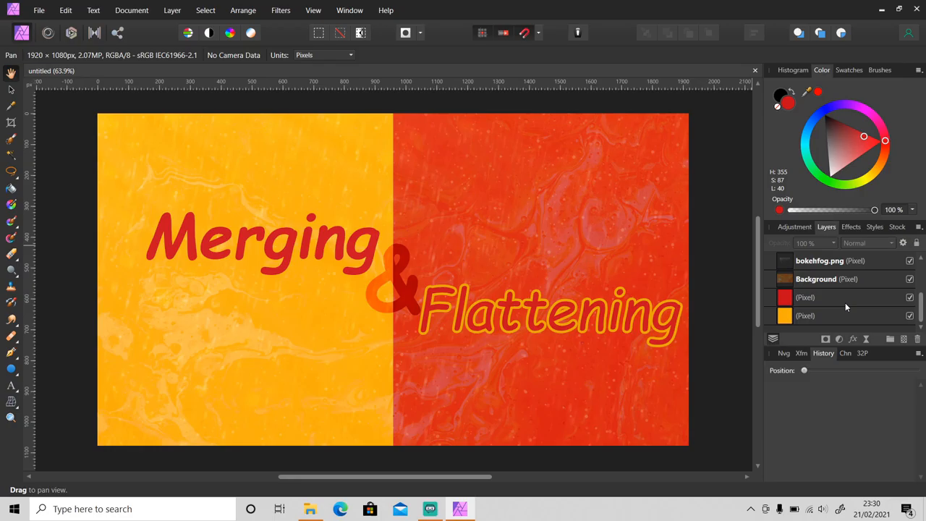
pyautogui.moveTo(842, 423)
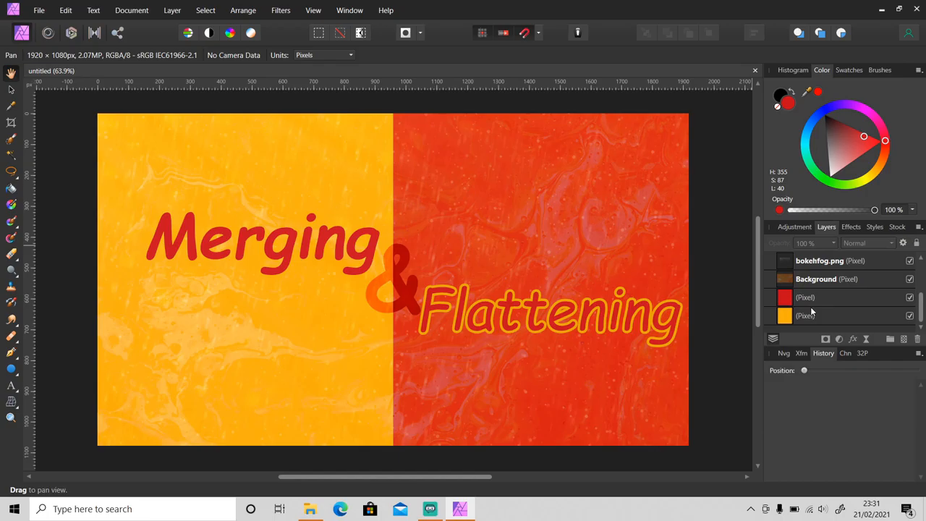
pyautogui.moveTo(824, 311)
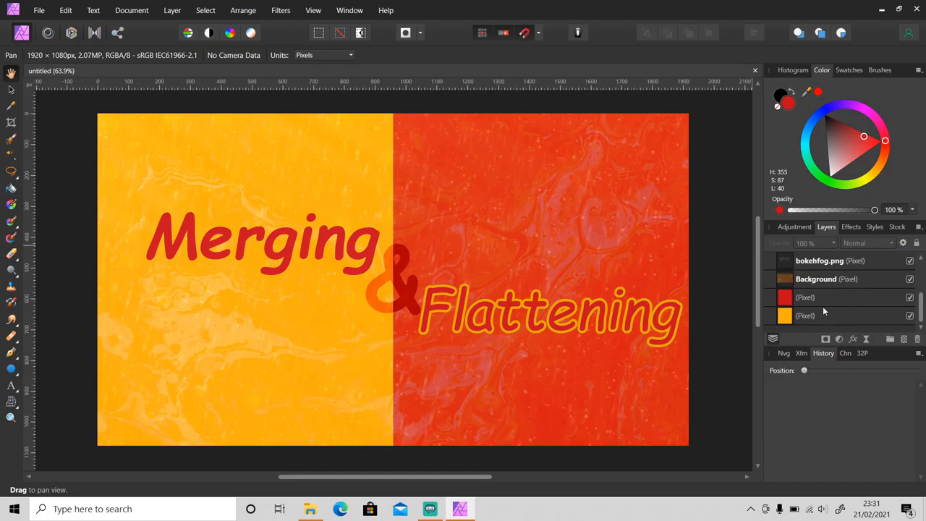
pyautogui.moveTo(831, 304)
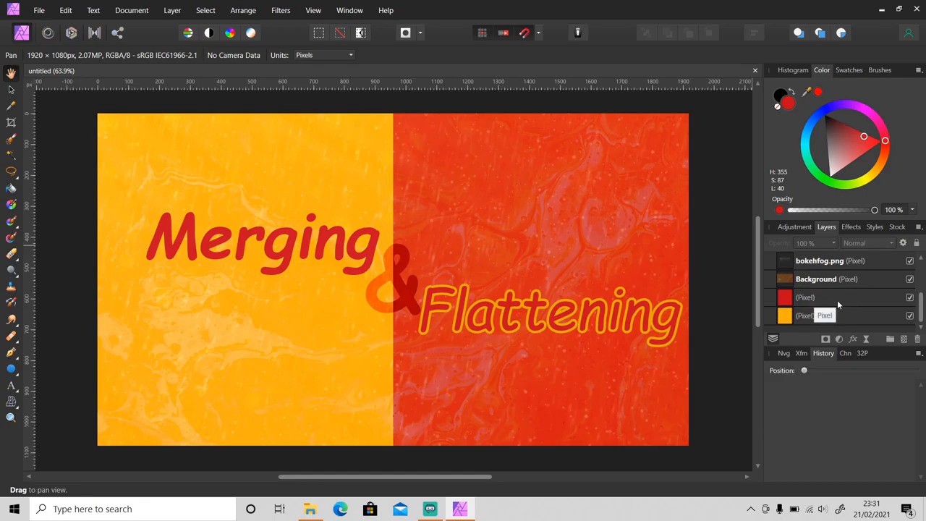
# Select the red pixel layer and add the orange pixel layer to the selection.
pyautogui.click(804, 298)
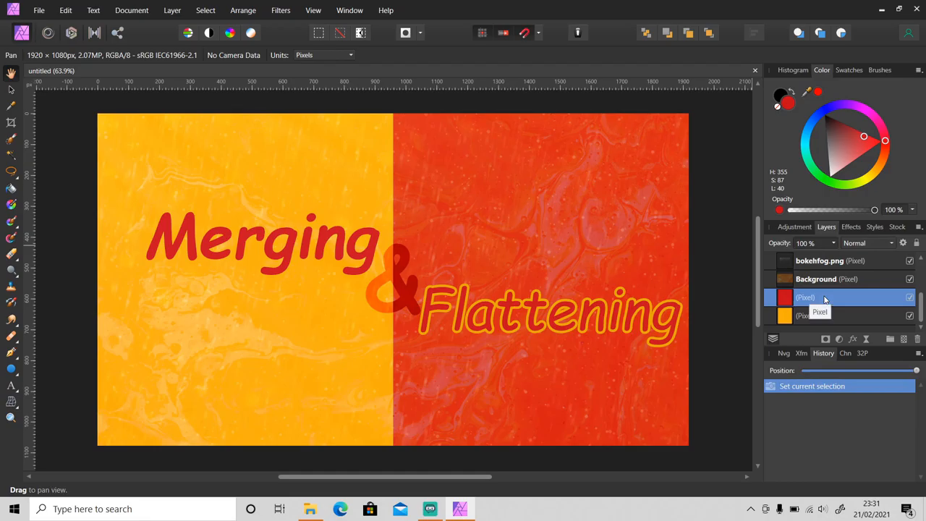
pyautogui.rightClick(825, 298)
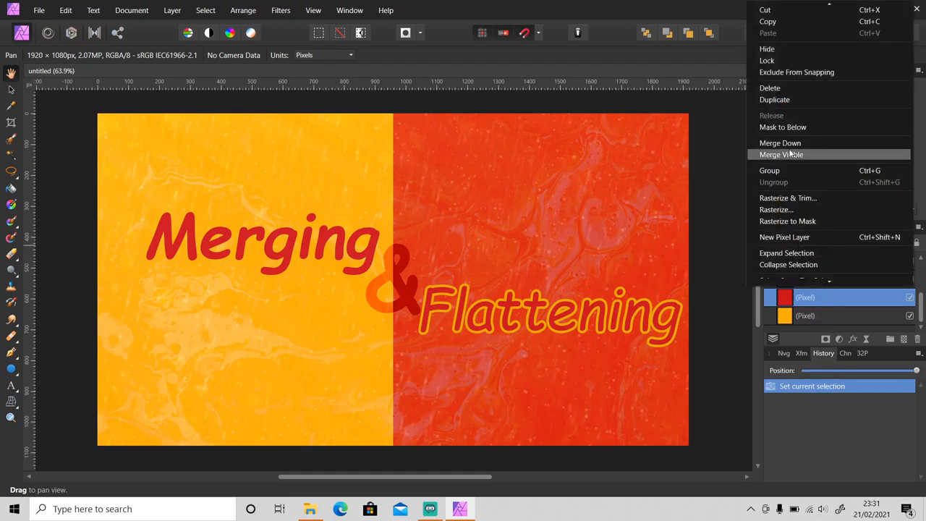
pyautogui.click(780, 143)
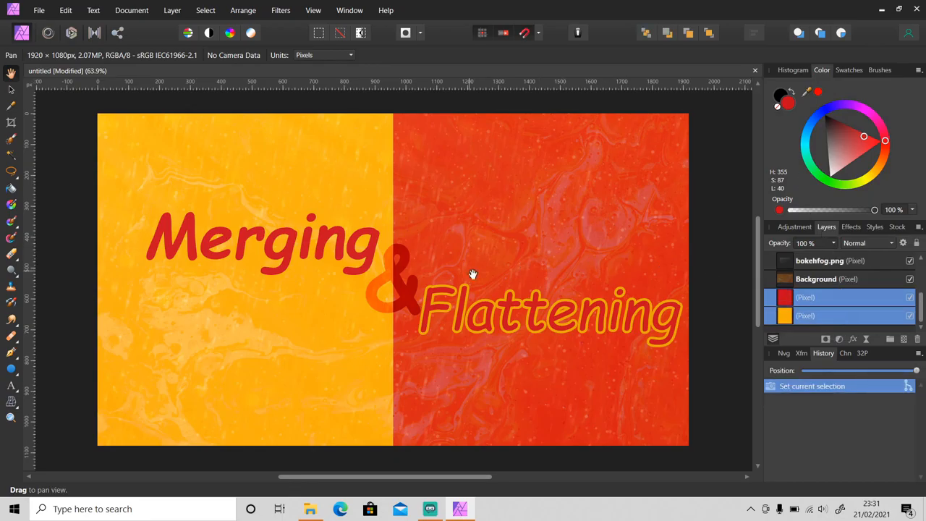
# Merge the two selected pixel layers into one via Layer > Merge Selected.
pyautogui.click(172, 10)
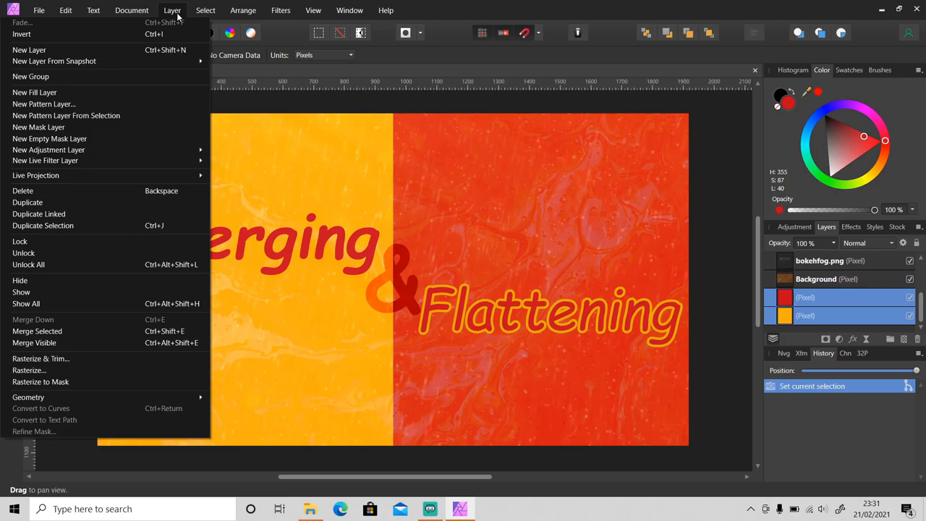
pyautogui.moveTo(101, 330)
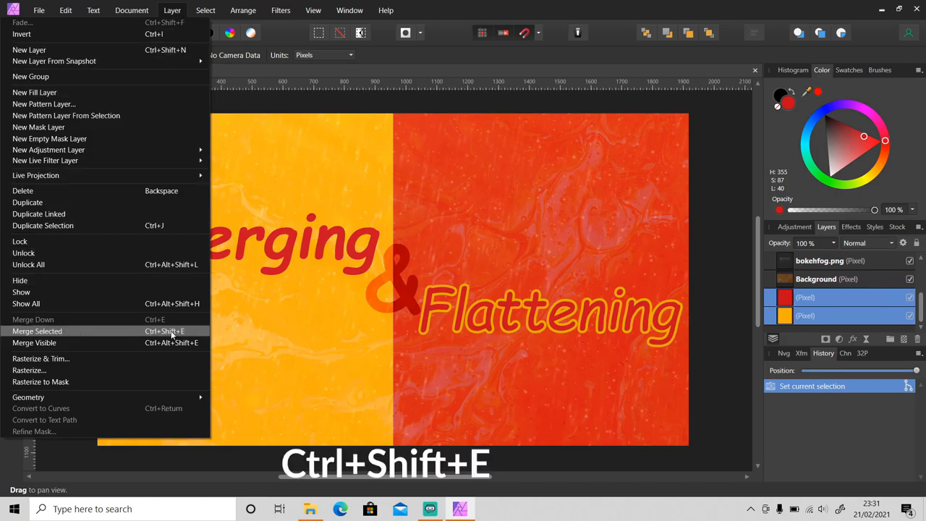
pyautogui.click(37, 330)
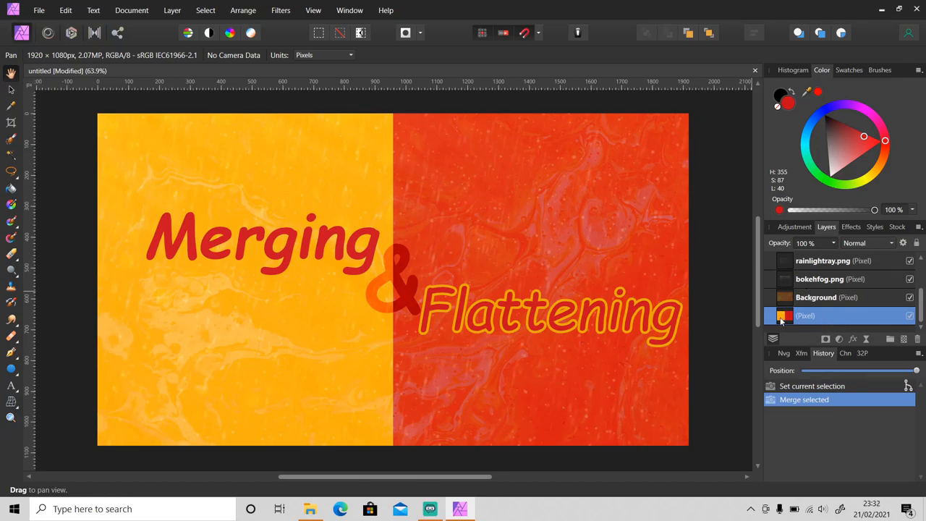
pyautogui.moveTo(839, 324)
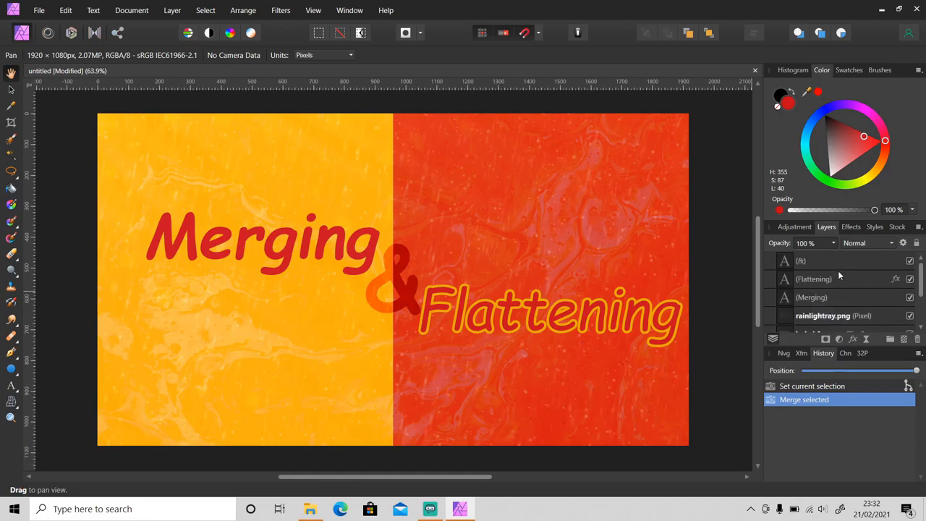
pyautogui.moveTo(847, 299)
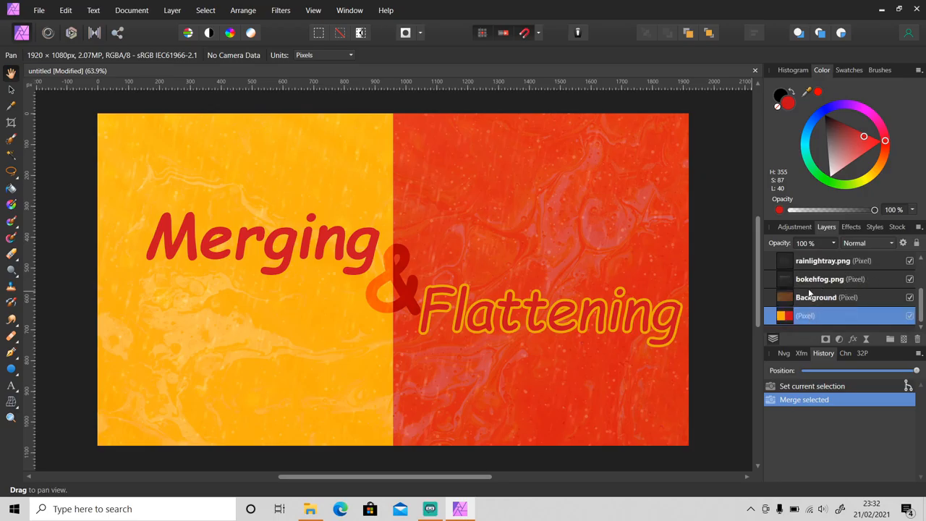
# Select Background and create a merged-visible pixel layer with Ctrl+Alt+Shift+E.
pyautogui.click(817, 299)
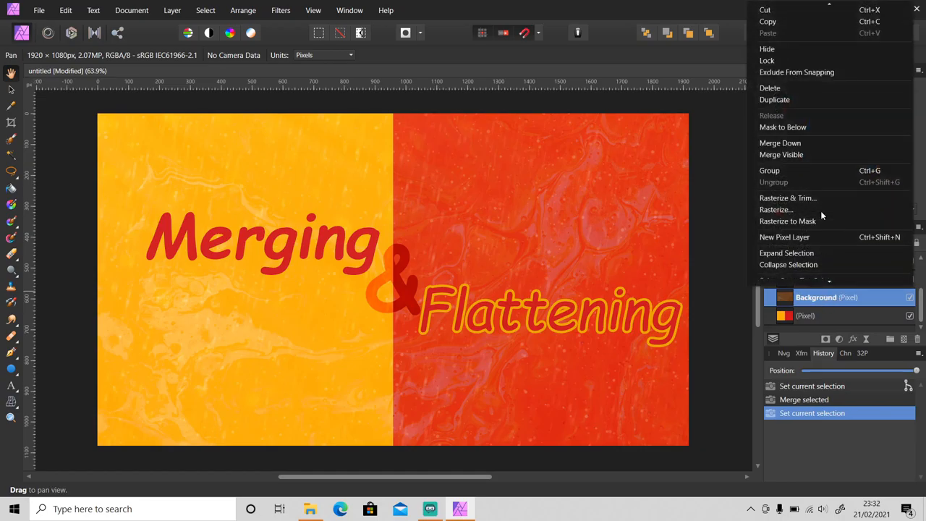
pyautogui.moveTo(810, 155)
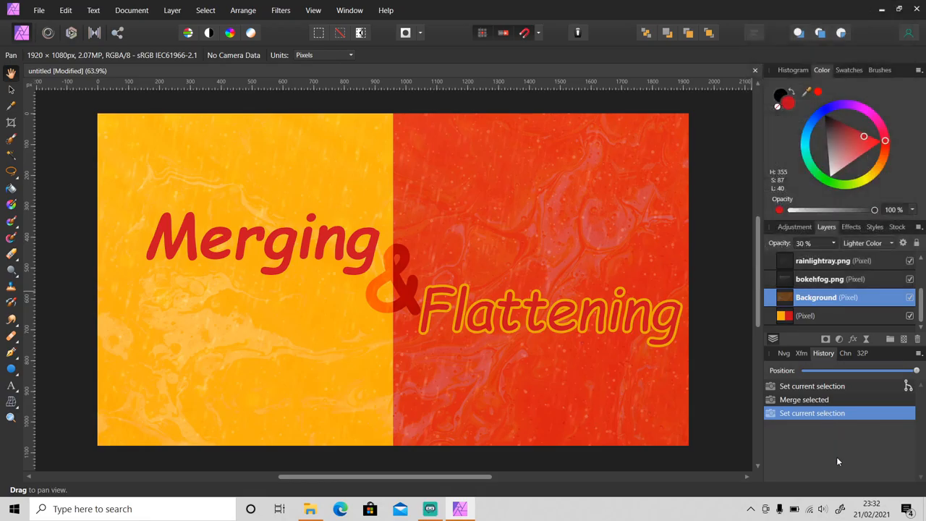
pyautogui.press('ctrl+alt+shift+e')
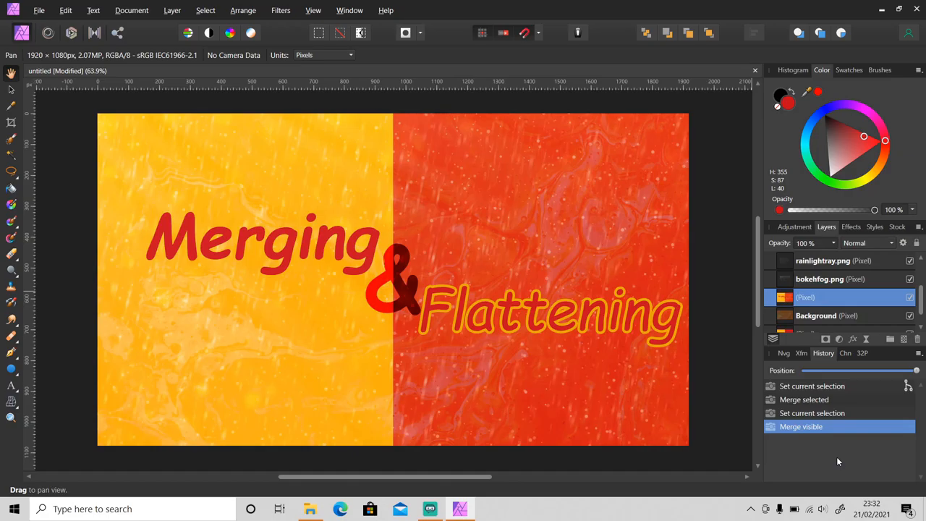
pyautogui.moveTo(825, 298)
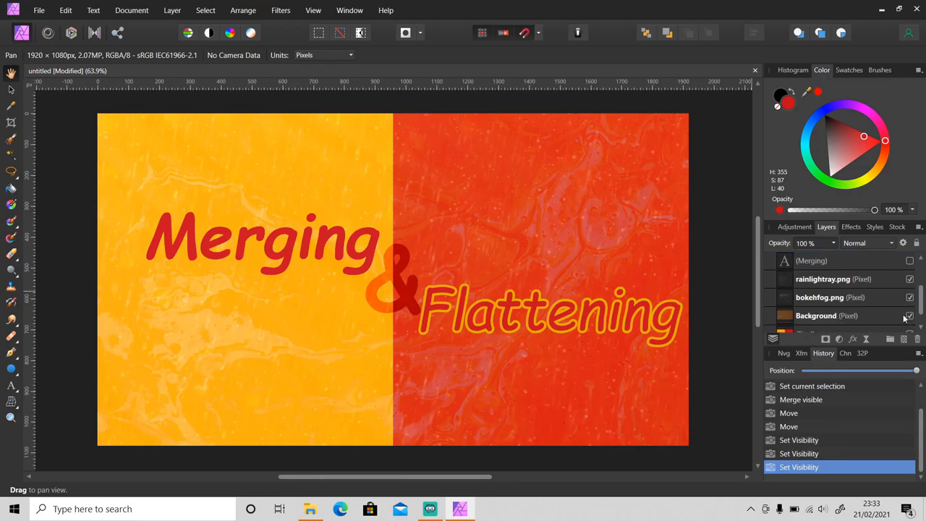
# Restore visibility of the Merging and & text layers, then switch to the Downloads folder window.
pyautogui.click(909, 298)
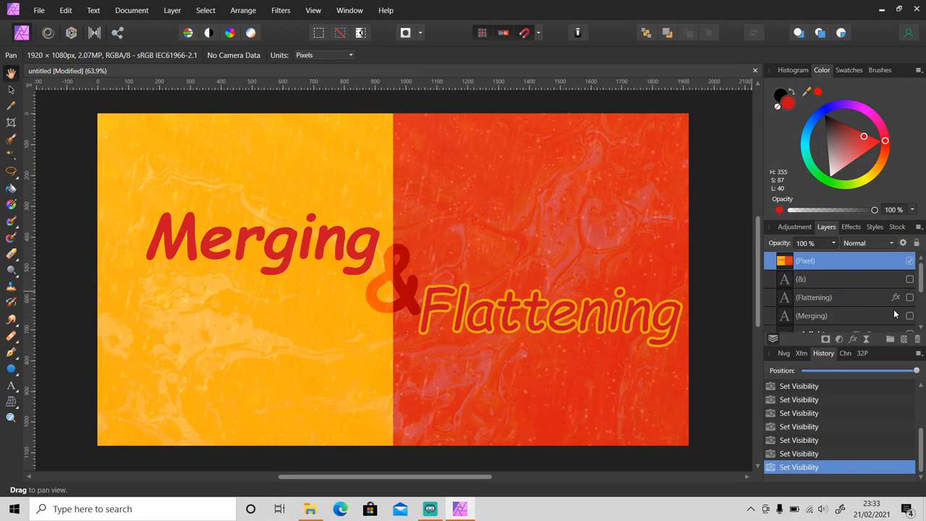
pyautogui.click(909, 260)
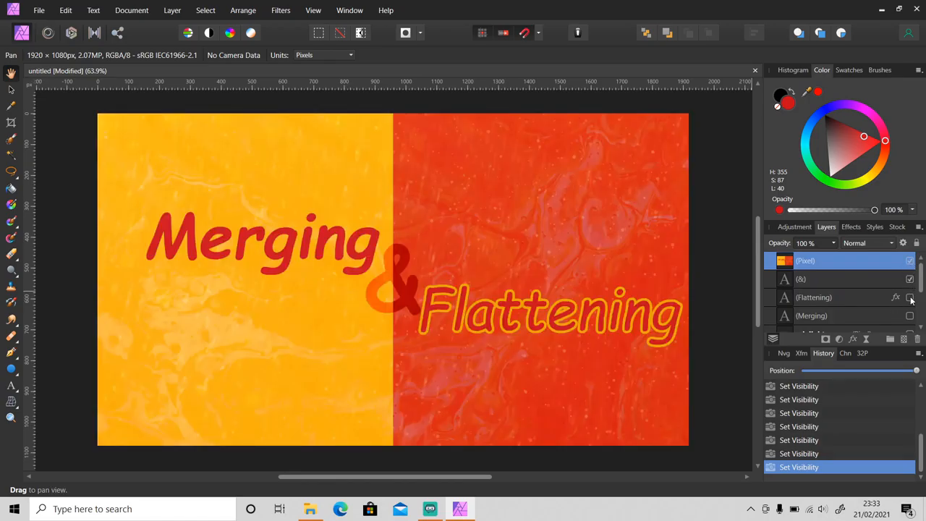
pyautogui.click(911, 298)
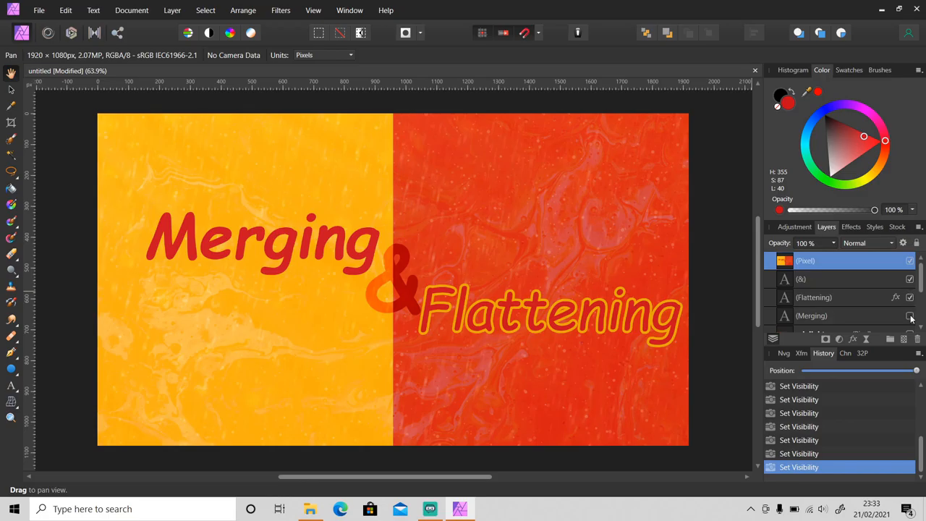
pyautogui.scroll(-3)
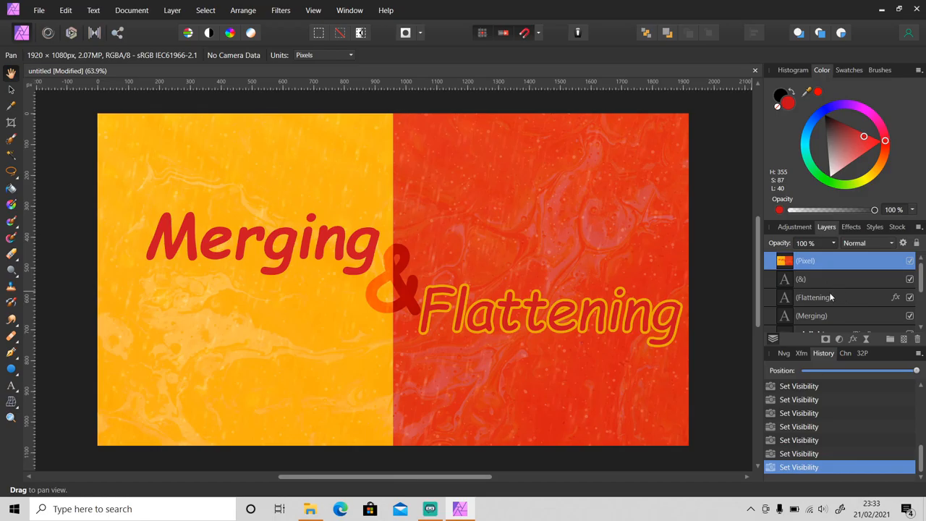
pyautogui.moveTo(851, 293)
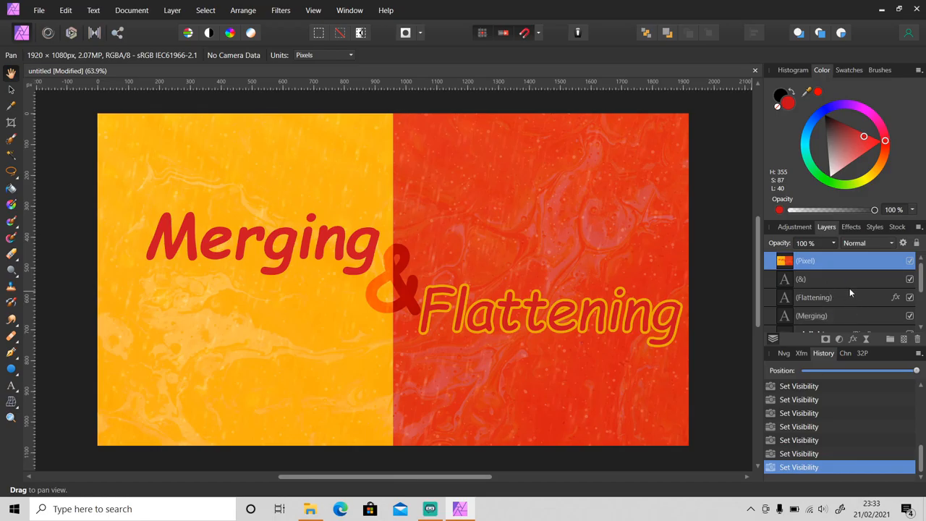
pyautogui.moveTo(826, 311)
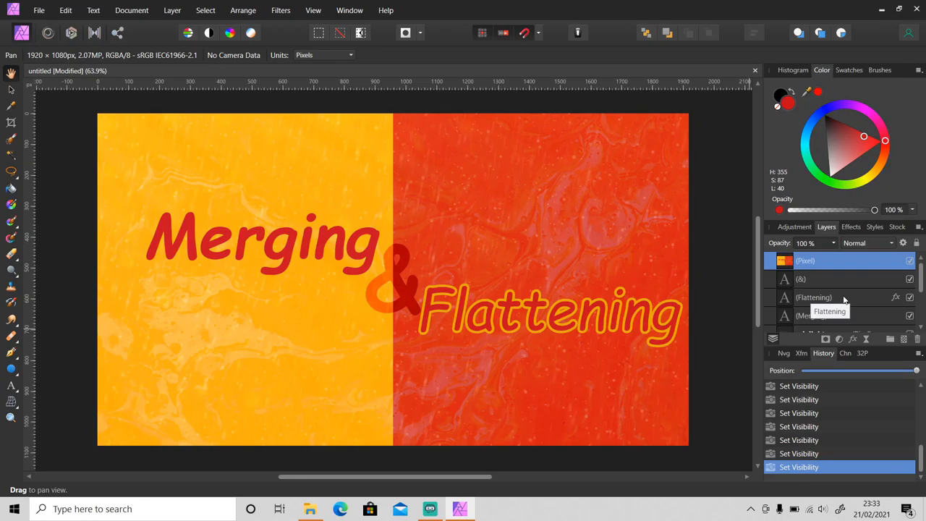
pyautogui.moveTo(814, 298)
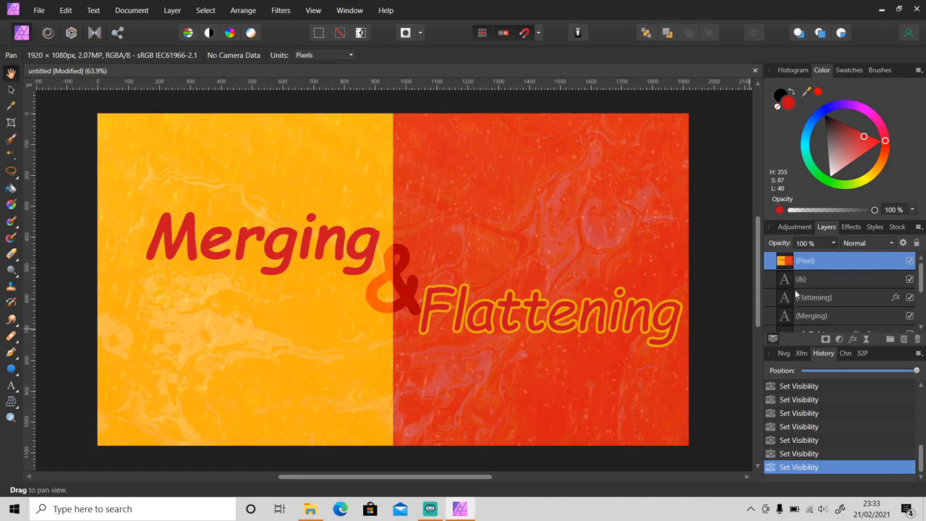
pyautogui.click(310, 510)
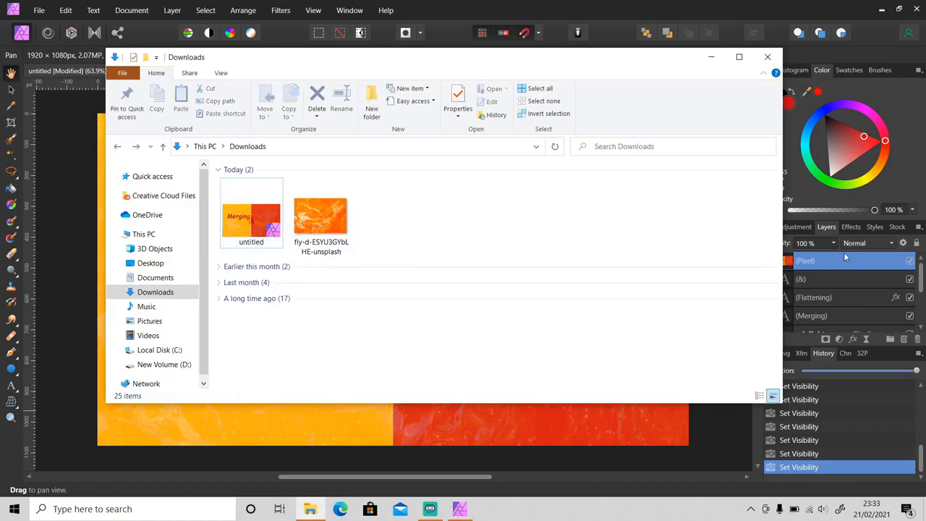
# Select the untitled .afphoto file to read its 98.2 MB size.
pyautogui.click(252, 214)
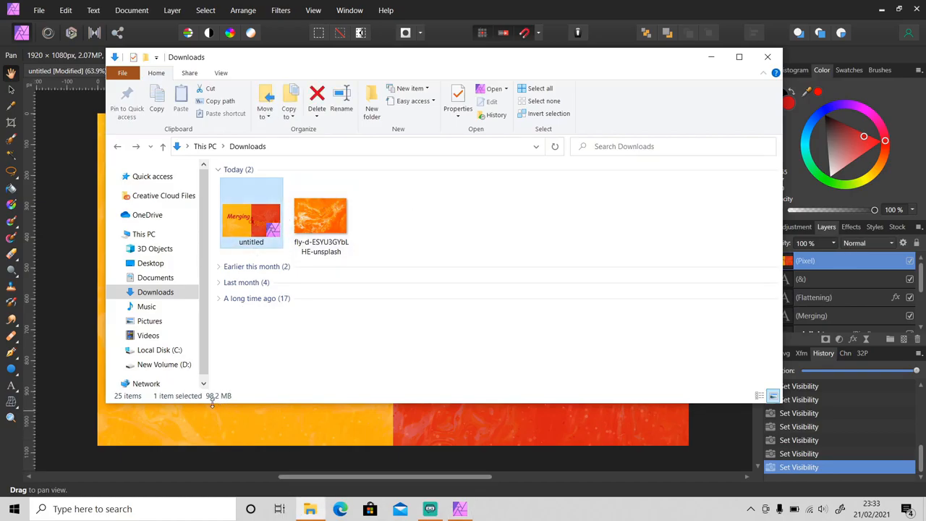
pyautogui.moveTo(225, 404)
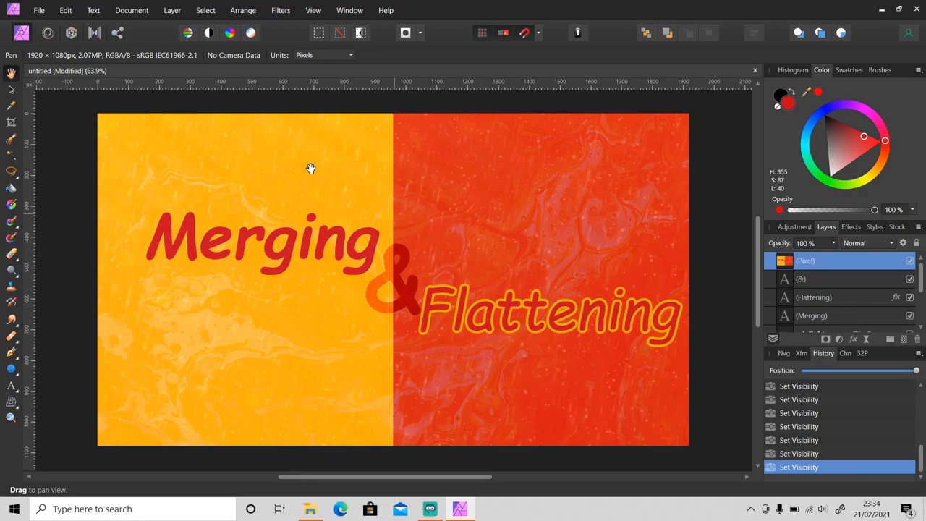
# Flatten the document to a single pixel layer via Document > Flatten, then return to Downloads.
pyautogui.click(131, 11)
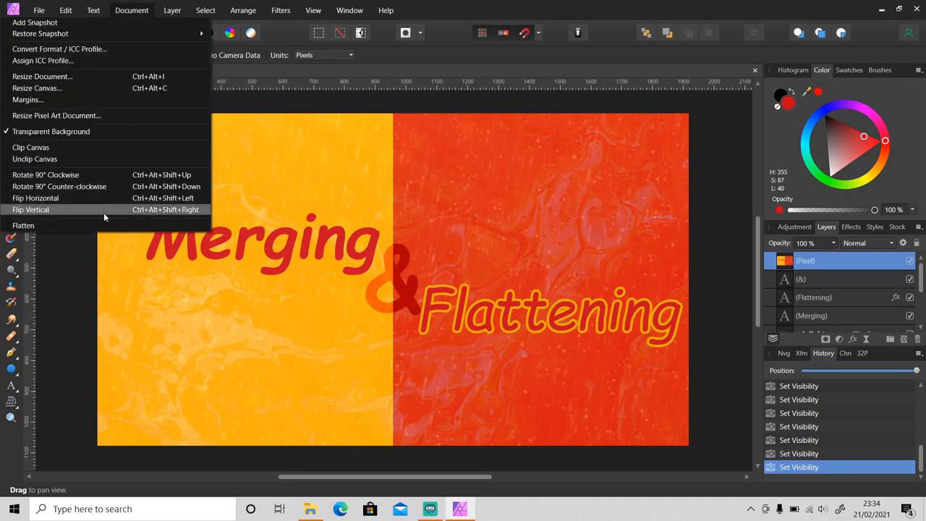
pyautogui.click(24, 226)
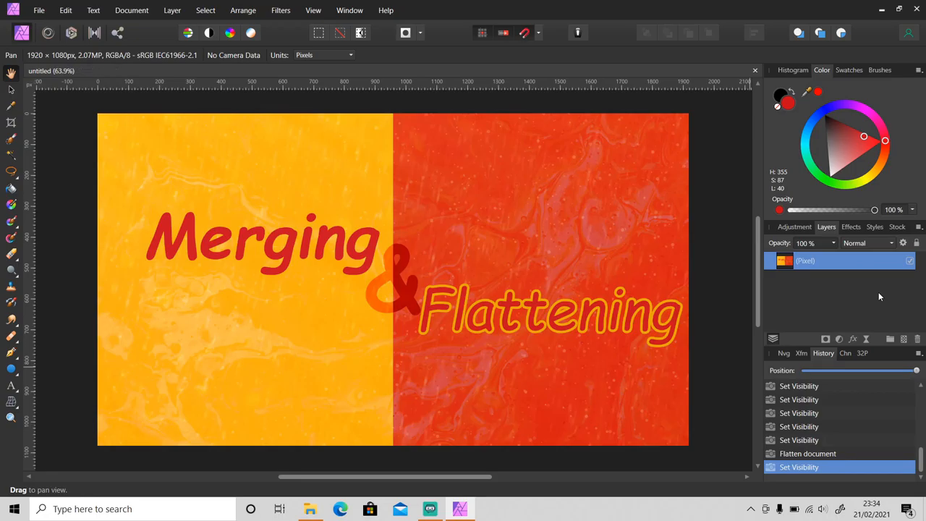
pyautogui.click(310, 509)
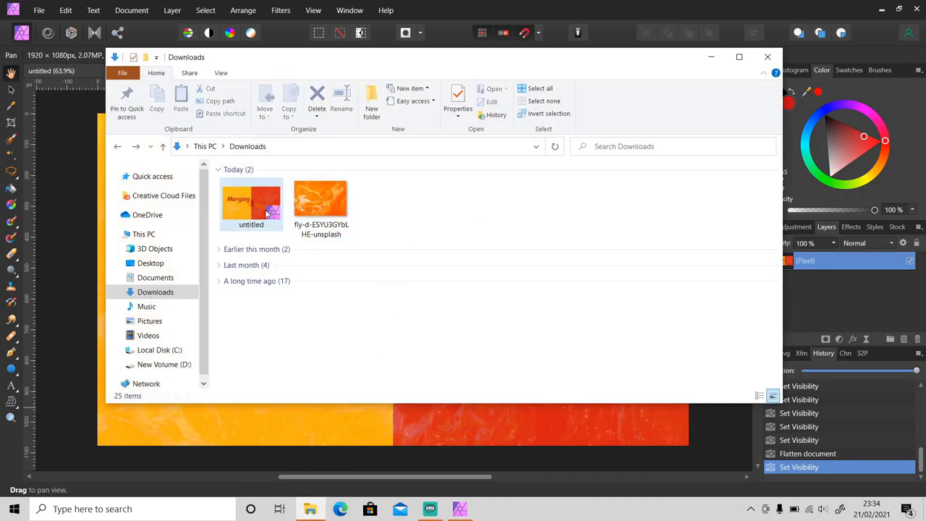
# Select the untitled file again to read its new 2.92 MB size.
pyautogui.click(252, 201)
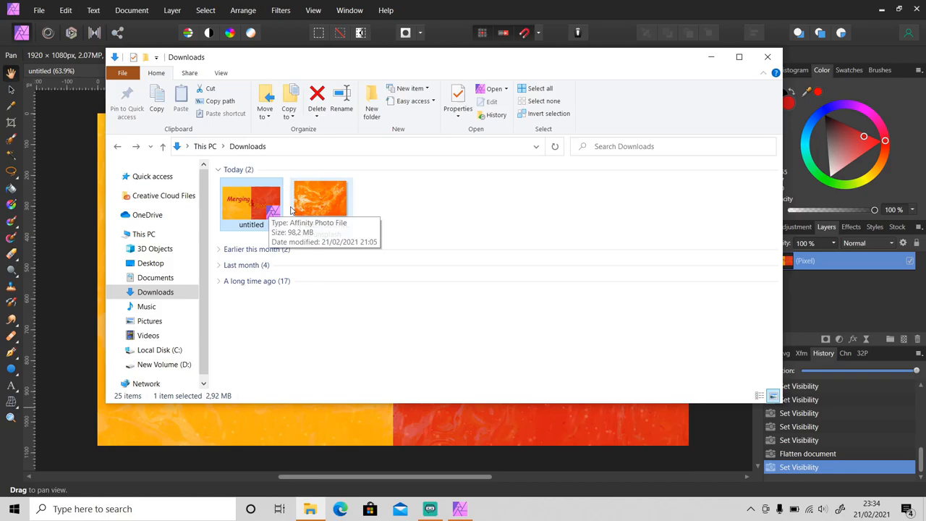
pyautogui.moveTo(235, 347)
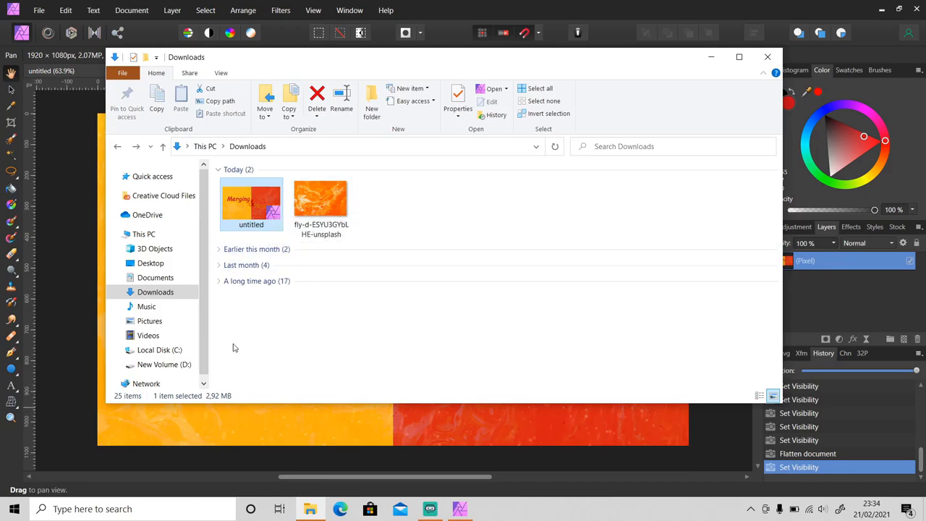
pyautogui.moveTo(234, 399)
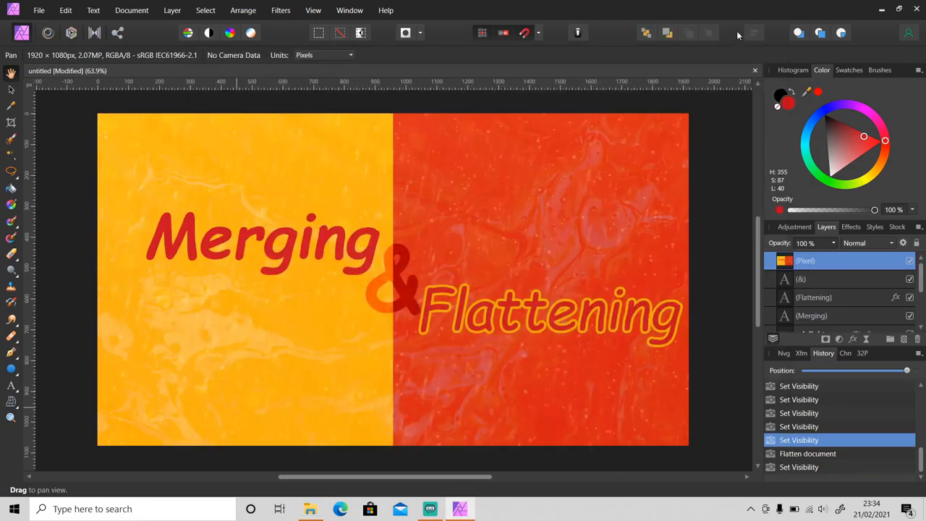
# Reopen the Document menu after the flatten has been undone.
pyautogui.click(132, 10)
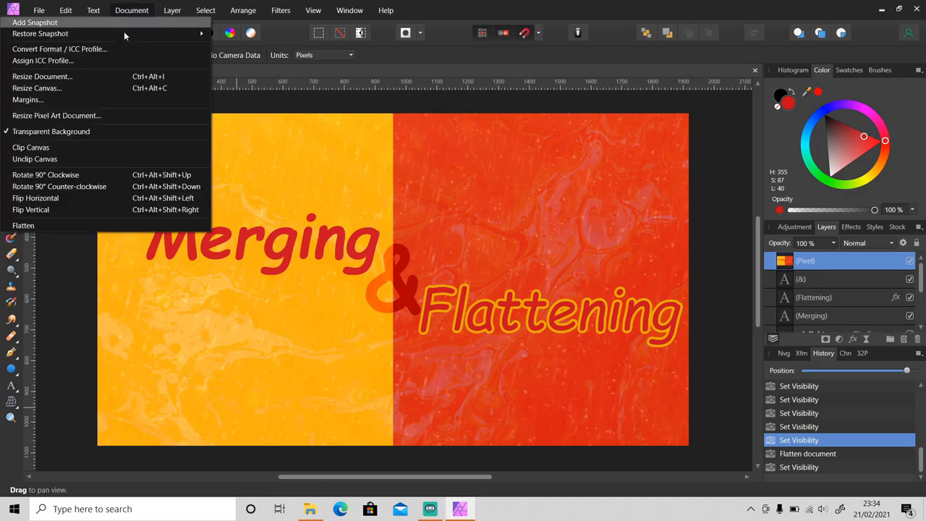
pyautogui.moveTo(460, 23)
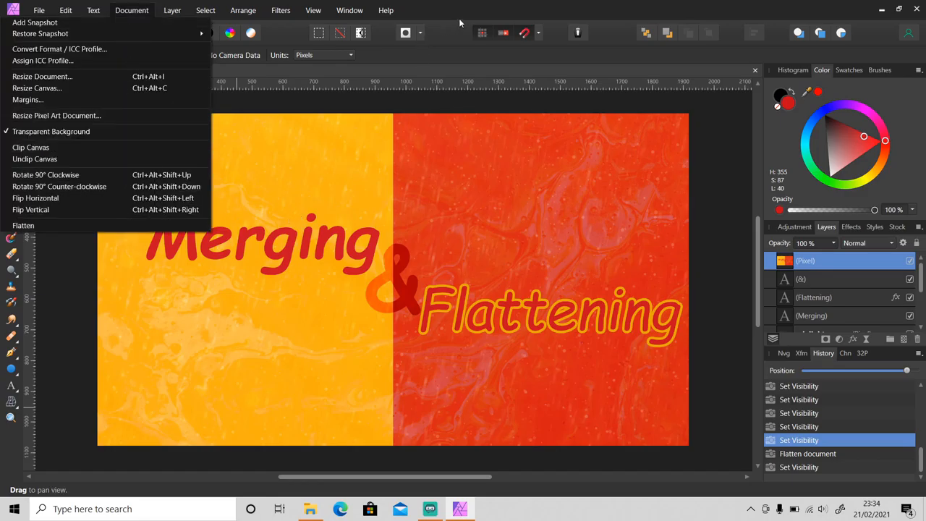